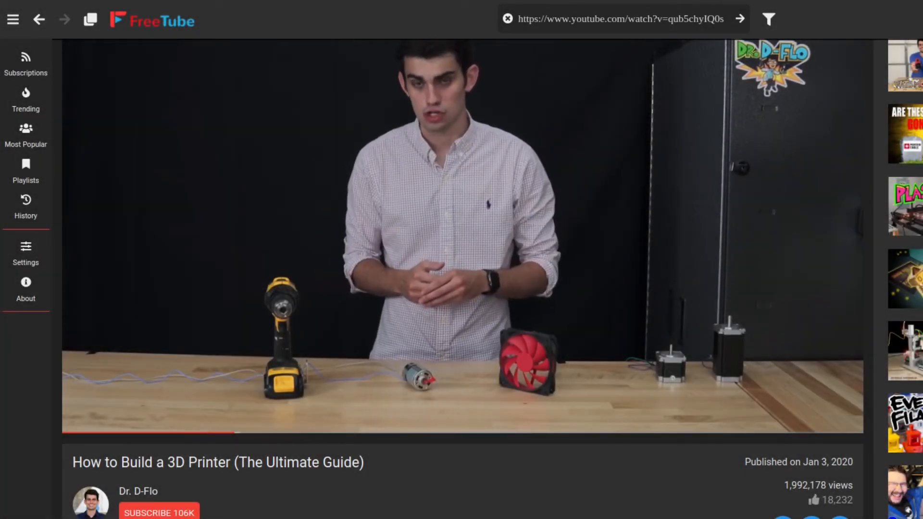
Switch from the FreeTube video to the code.py tab on git.sr.ht
click(159, 512)
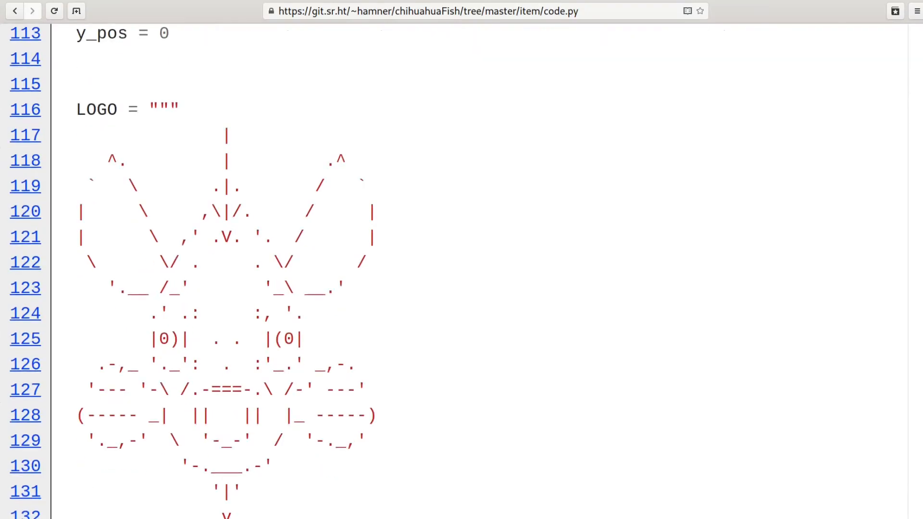
Scroll code.py past the step-timing function to the loop stepping the Z, X and Y motors
scroll(down, 3)
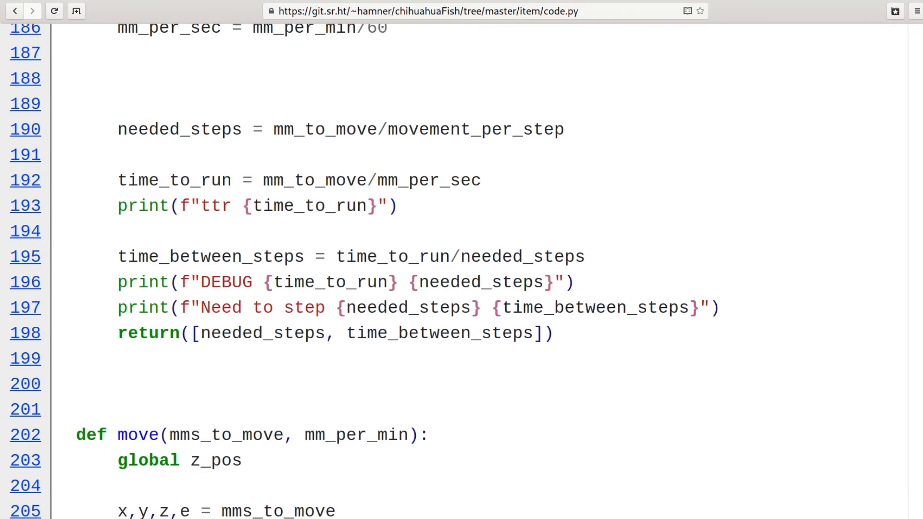
scroll(down, 3)
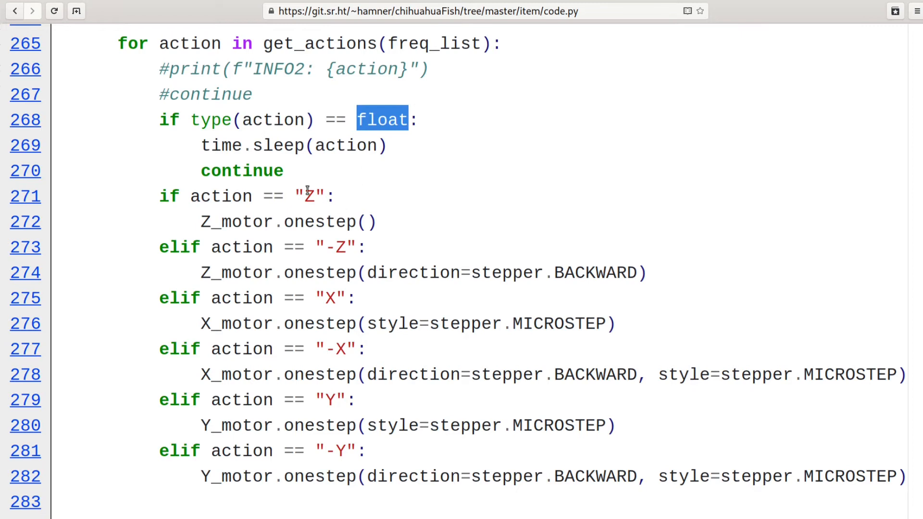
Return up in code.py to the get_actions function definition near line 136
click(346, 348)
text(sort)
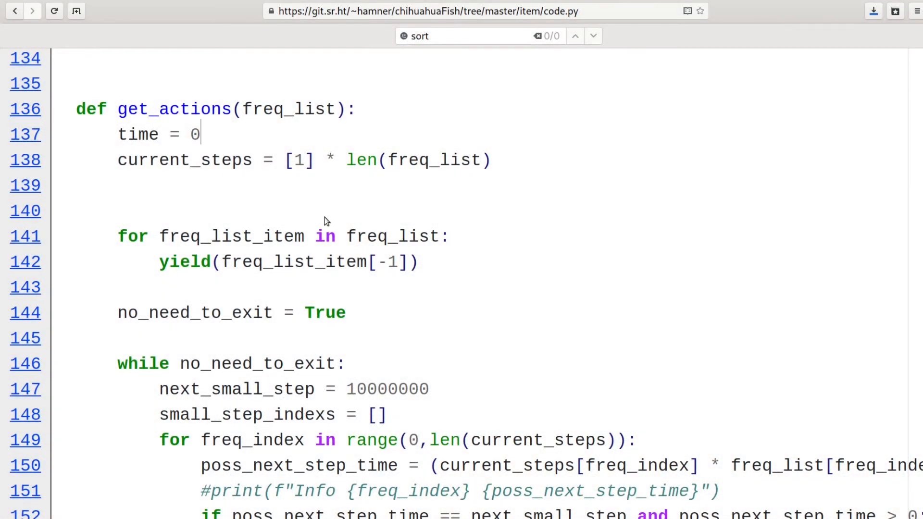
Scroll through get_actions to the small_step_indexs loop and the needs_to_exit else branch
scroll(down, 3)
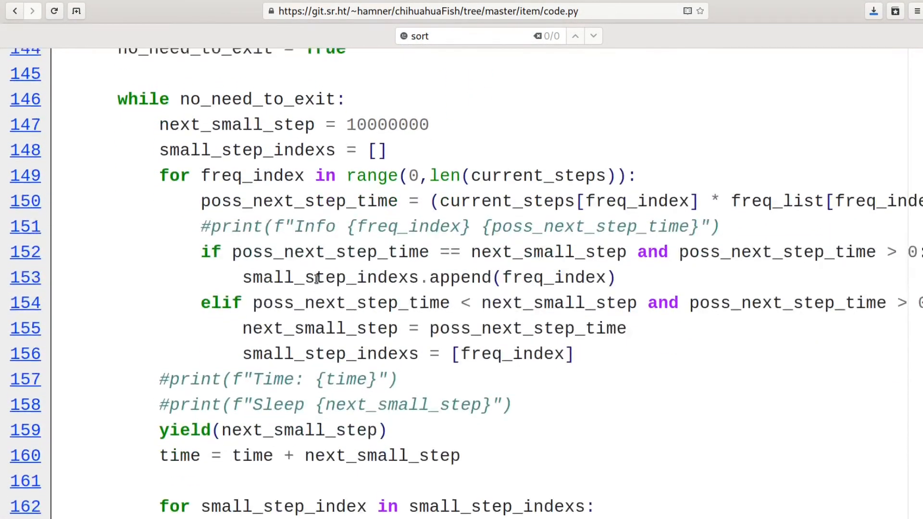
double_click(184, 403)
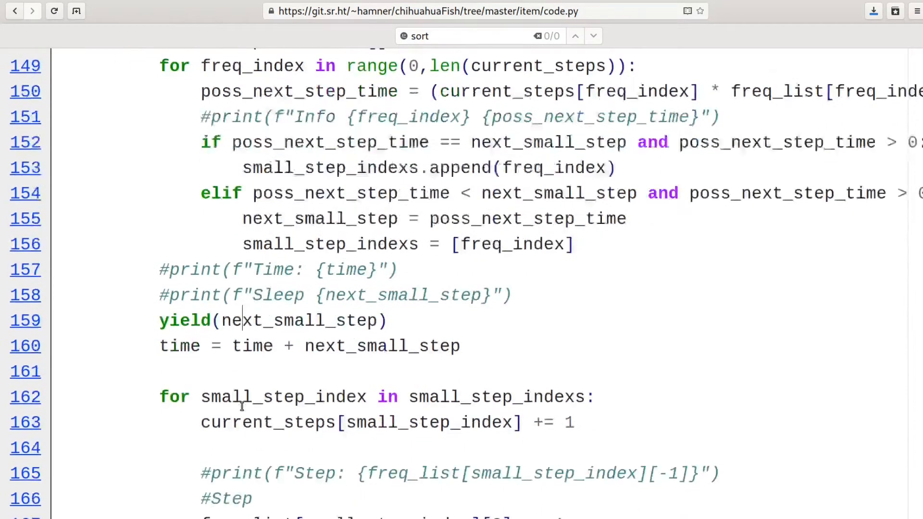
scroll(down, 3)
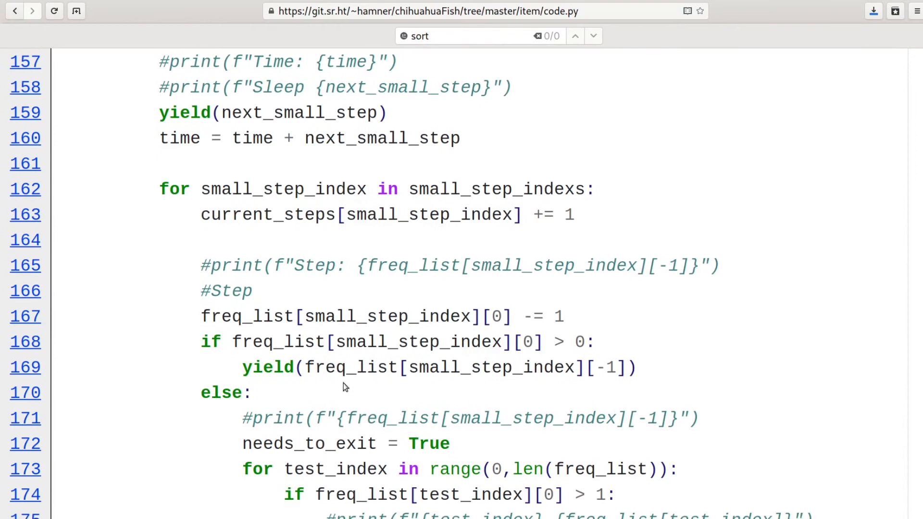